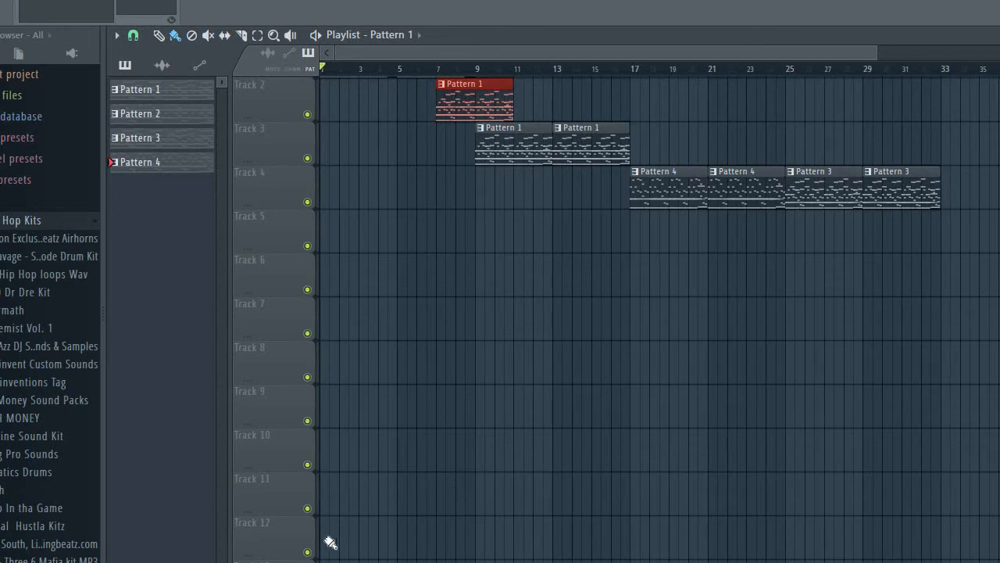
mouse_move(328, 541)
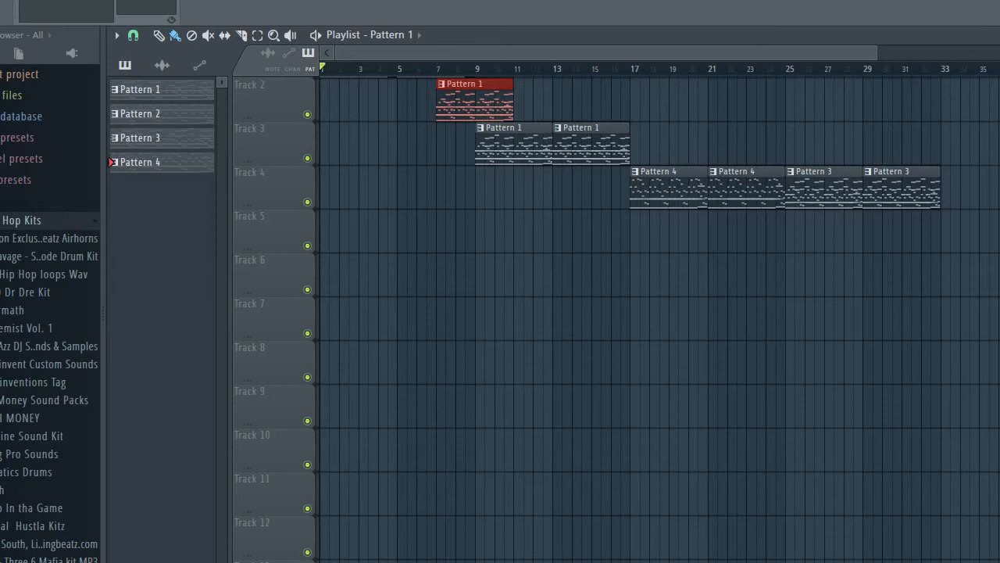
mouse_move(280, 553)
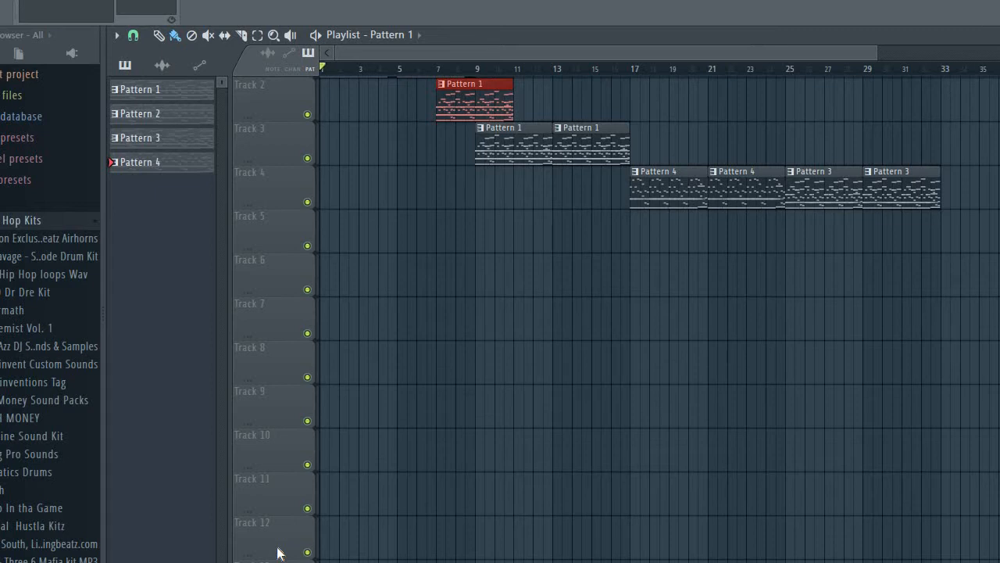
mouse_move(400, 391)
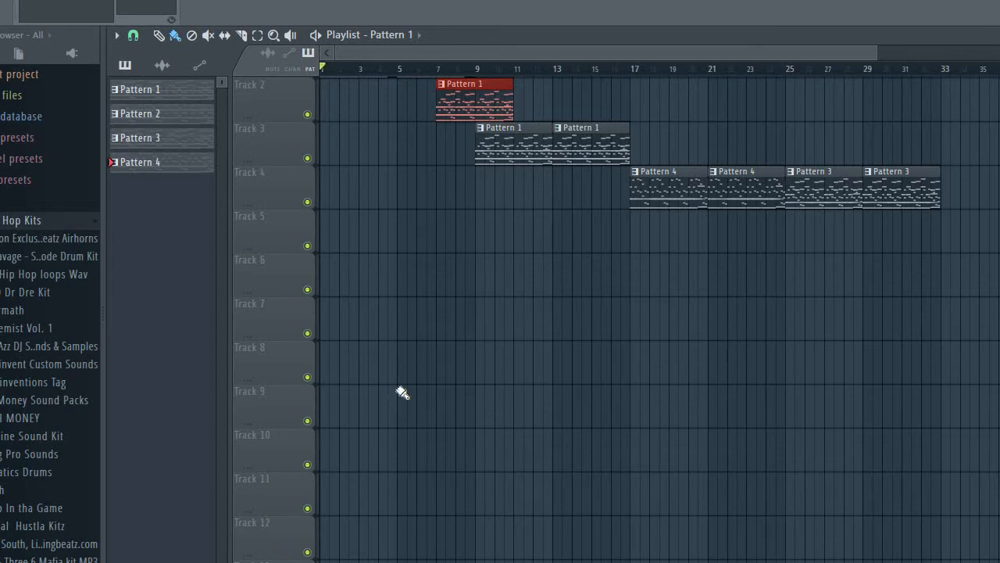
mouse_move(399, 394)
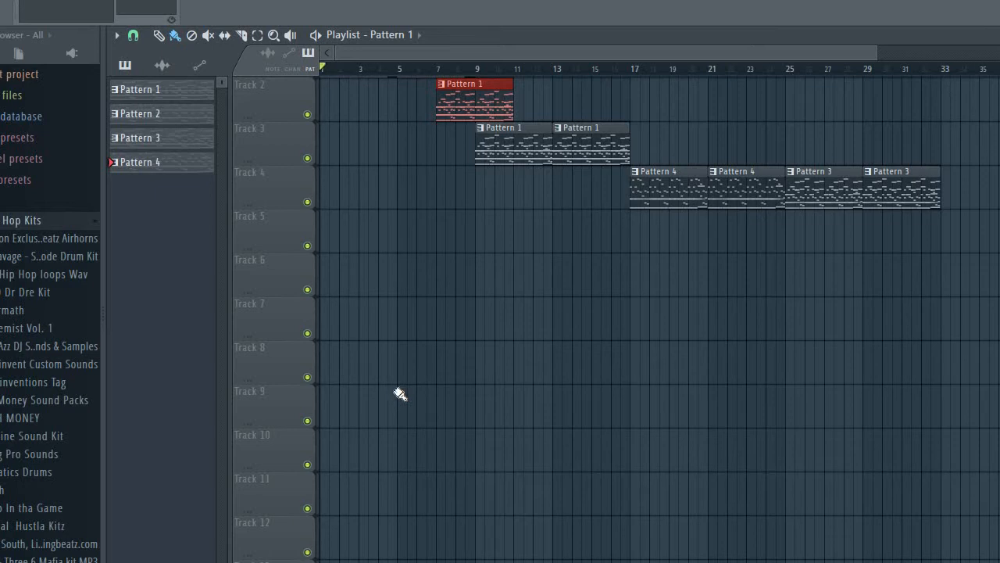
mouse_move(313, 502)
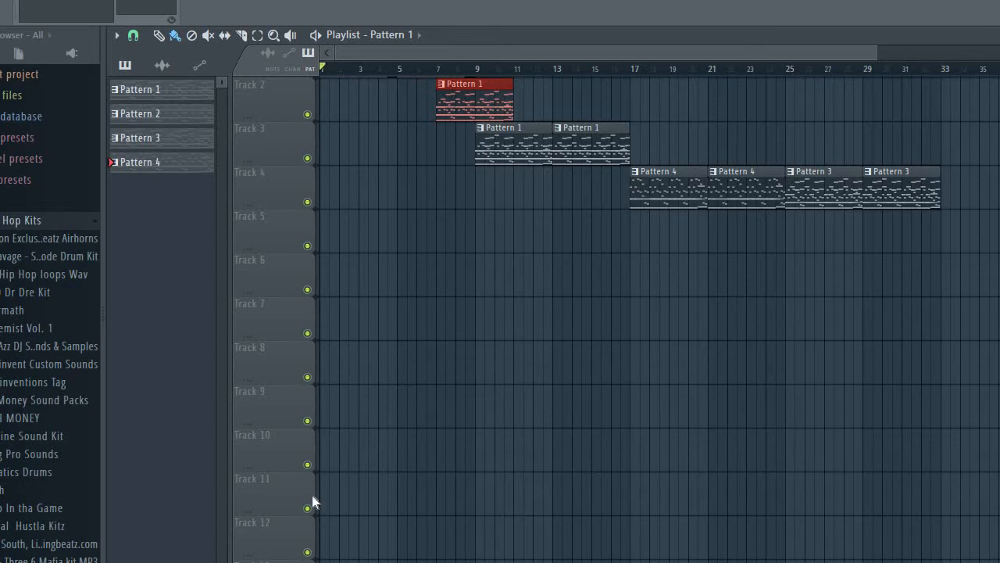
mouse_move(681, 250)
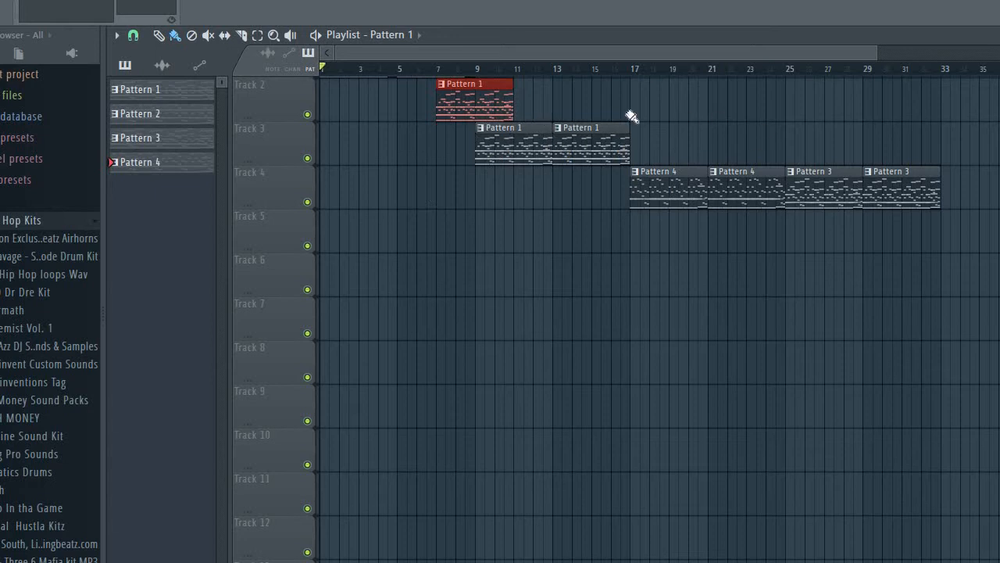
mouse_move(671, 290)
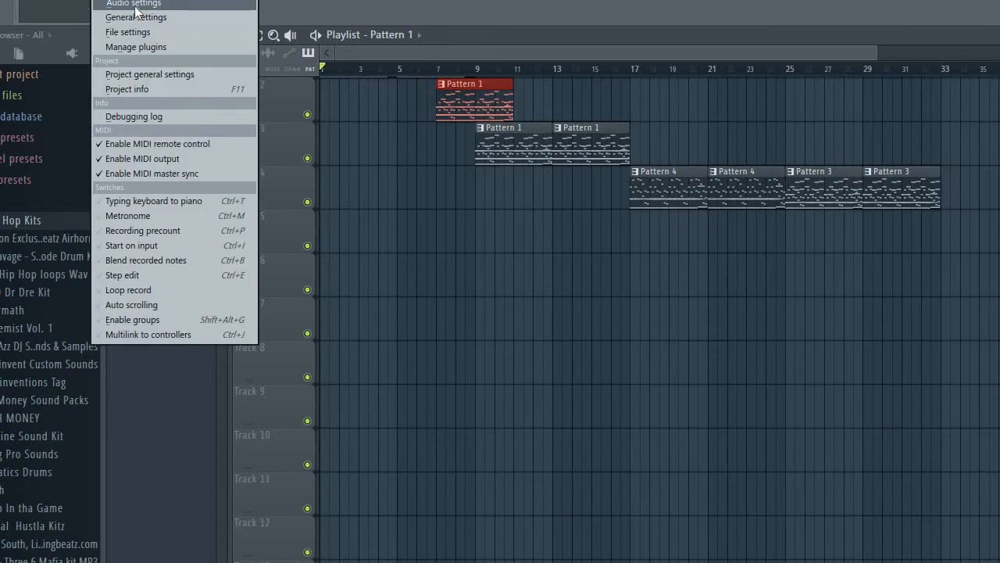
- Bring up FL Studio's audio settings showing the DirectSound and ASIO device list
left_click(133, 3)
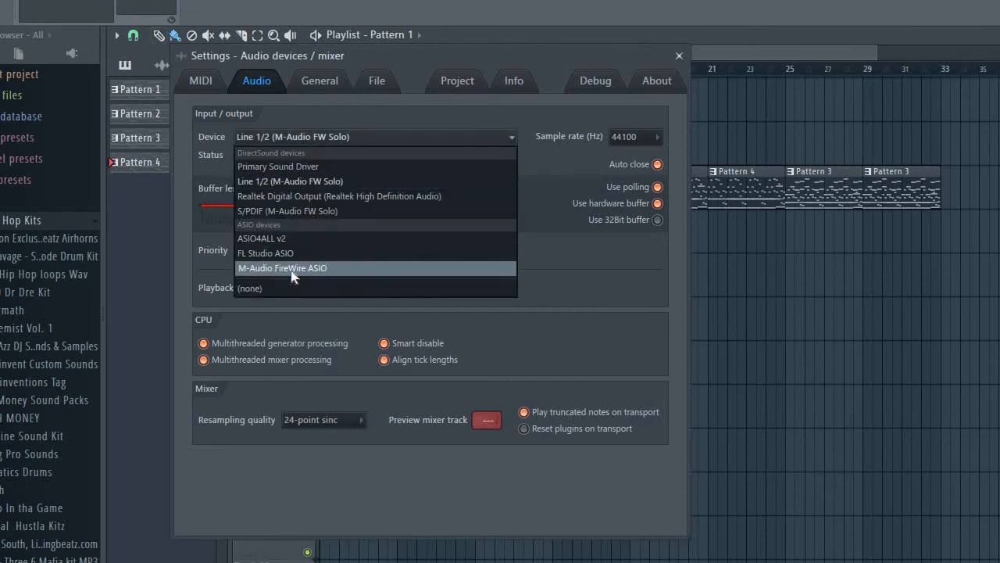
mouse_move(281, 238)
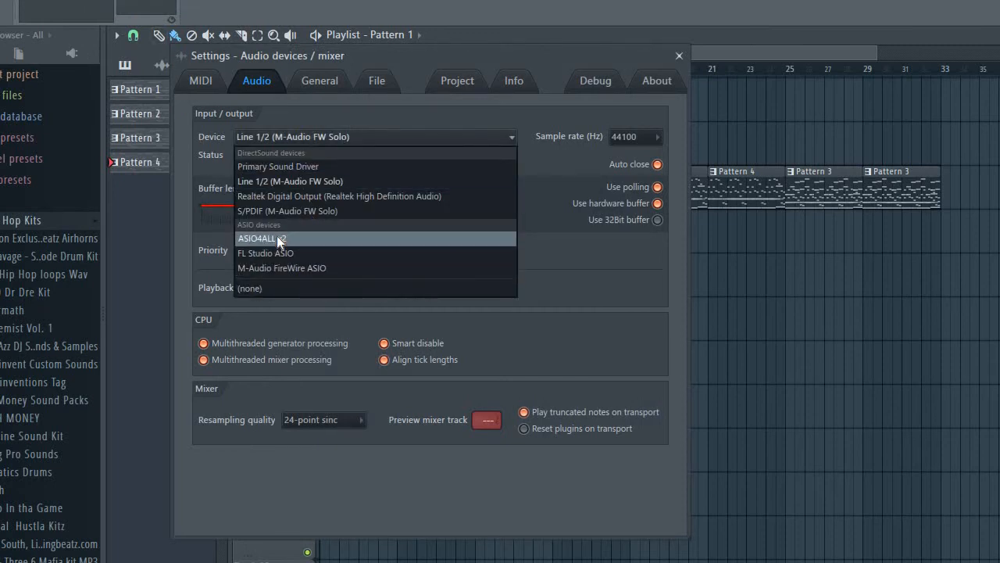
mouse_move(273, 257)
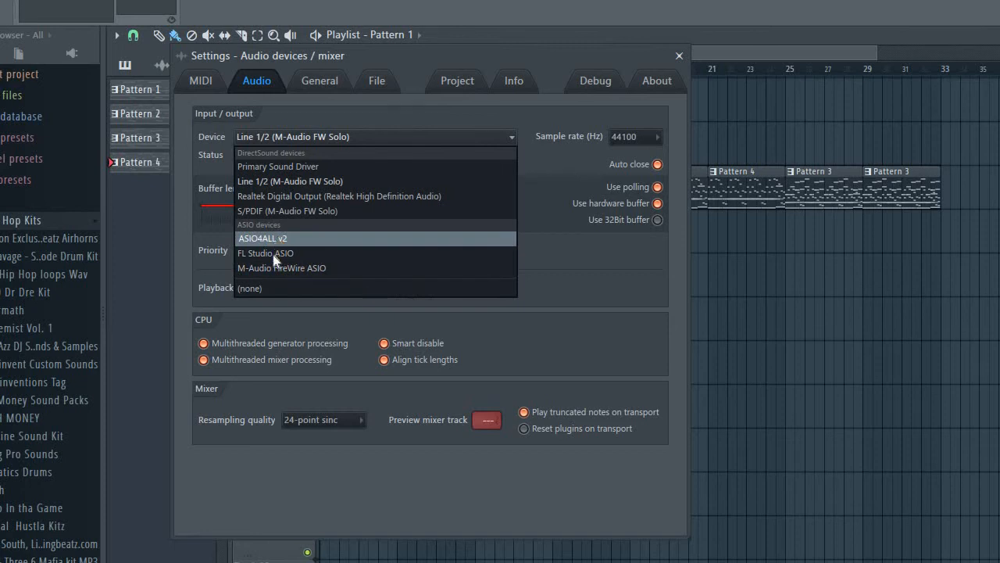
mouse_move(282, 267)
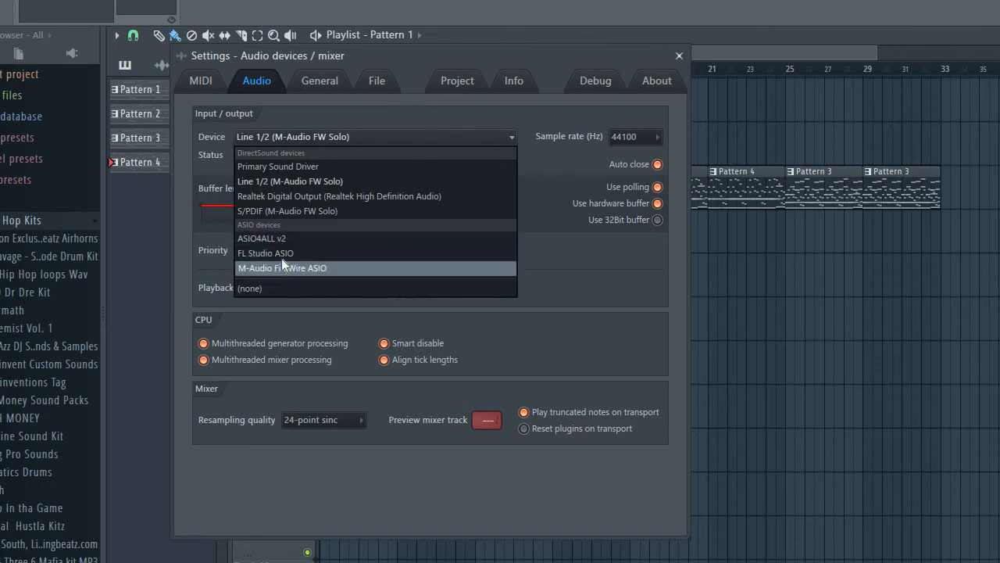
mouse_move(272, 238)
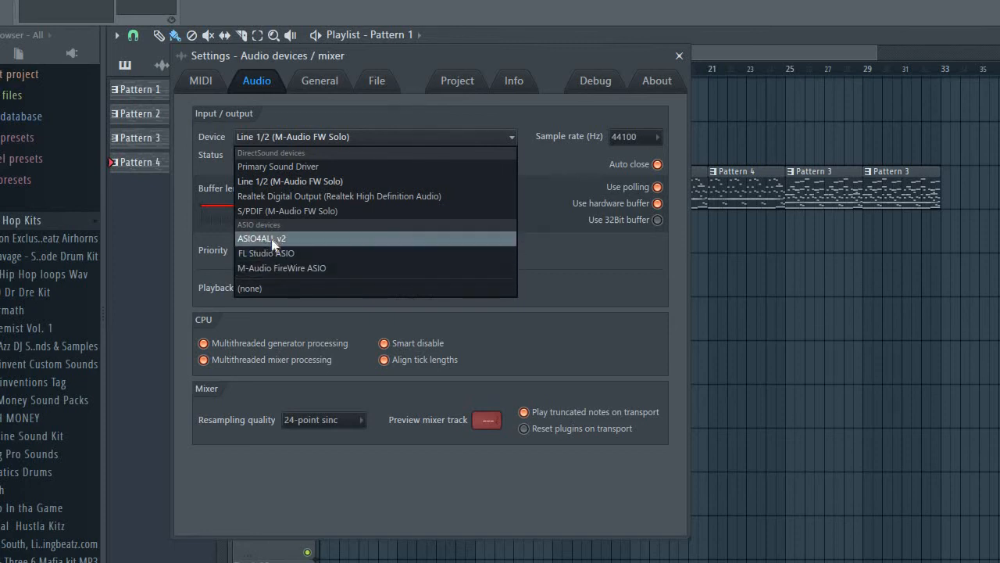
mouse_move(281, 269)
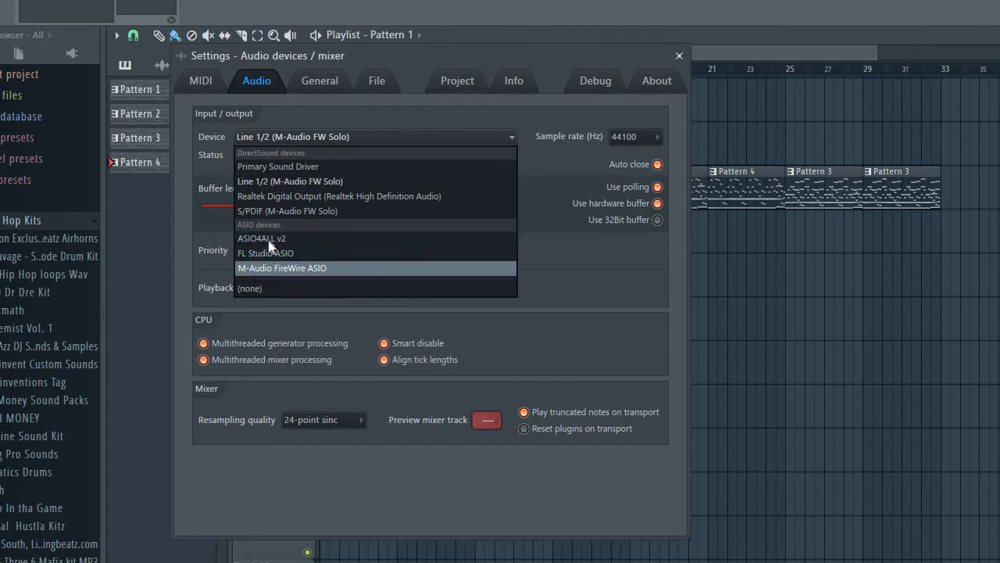
mouse_move(264, 254)
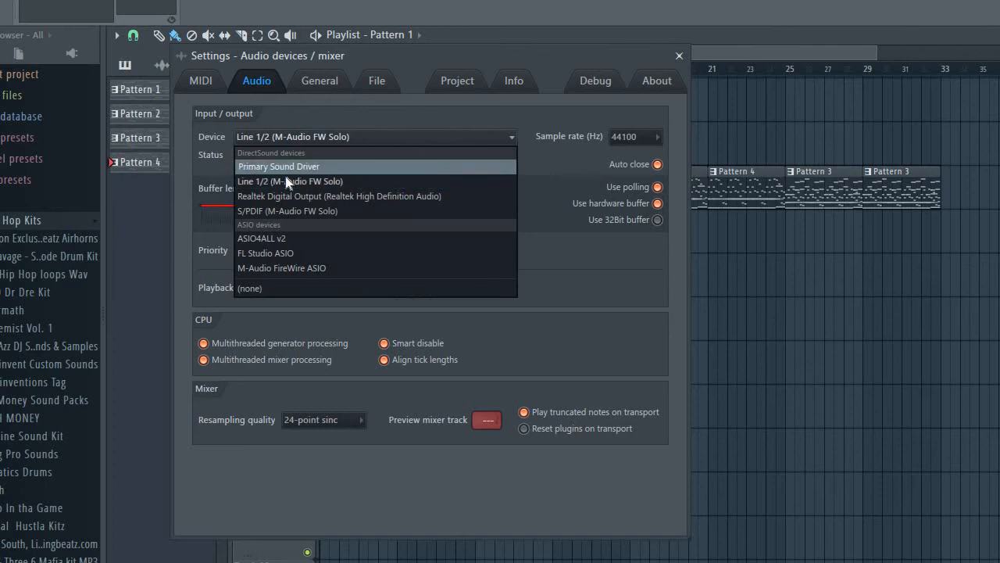
mouse_move(290, 182)
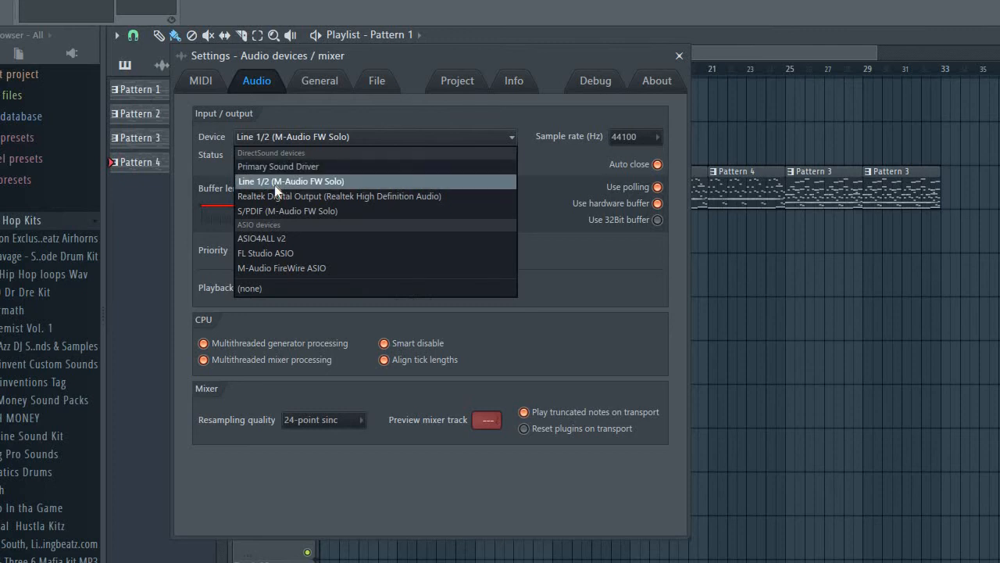
mouse_move(284, 188)
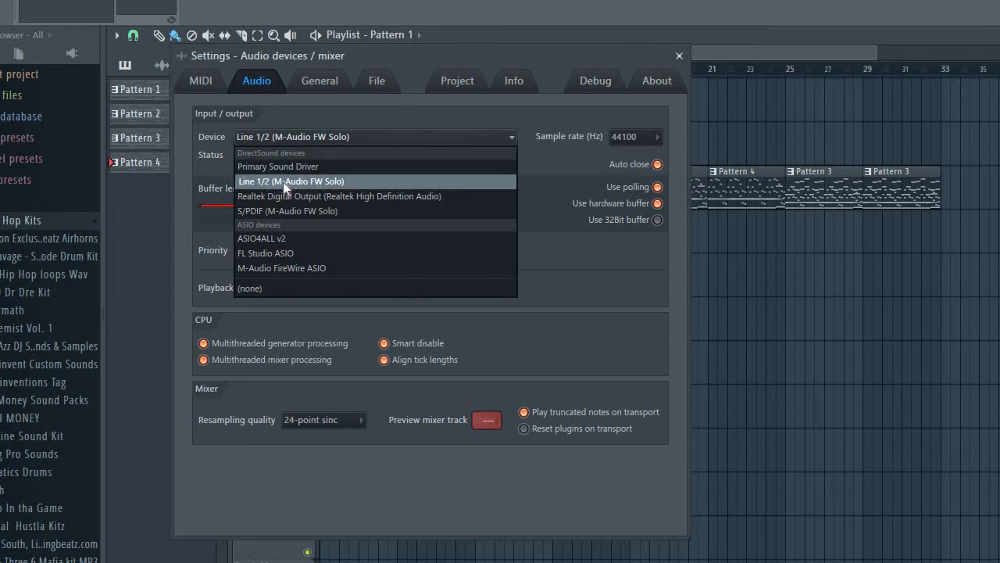
mouse_move(282, 166)
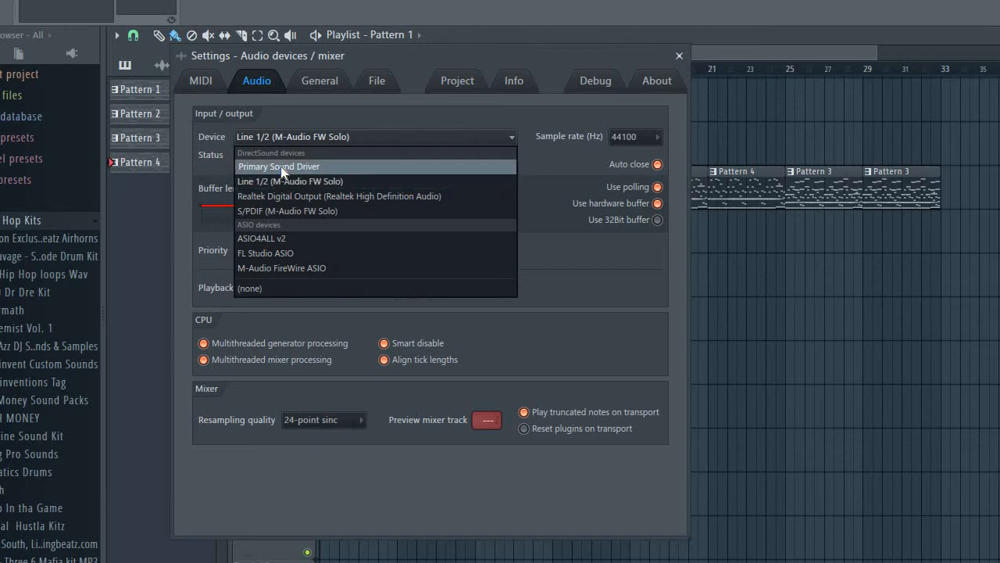
mouse_move(291, 181)
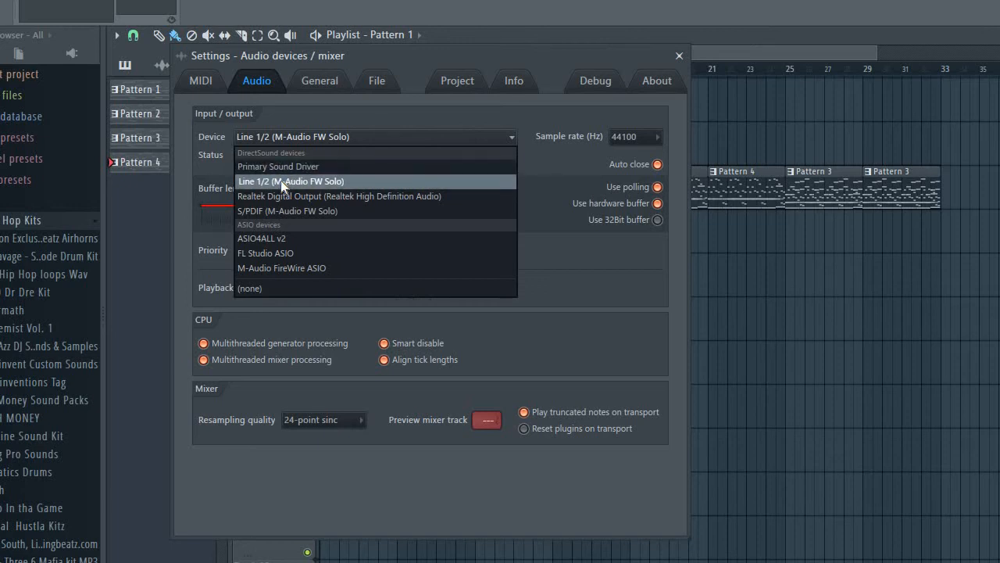
- Keep Line 1/2 (M-Audio FW Solo) as output at 4096-sample buffer and reposition the Settings window
left_click(291, 181)
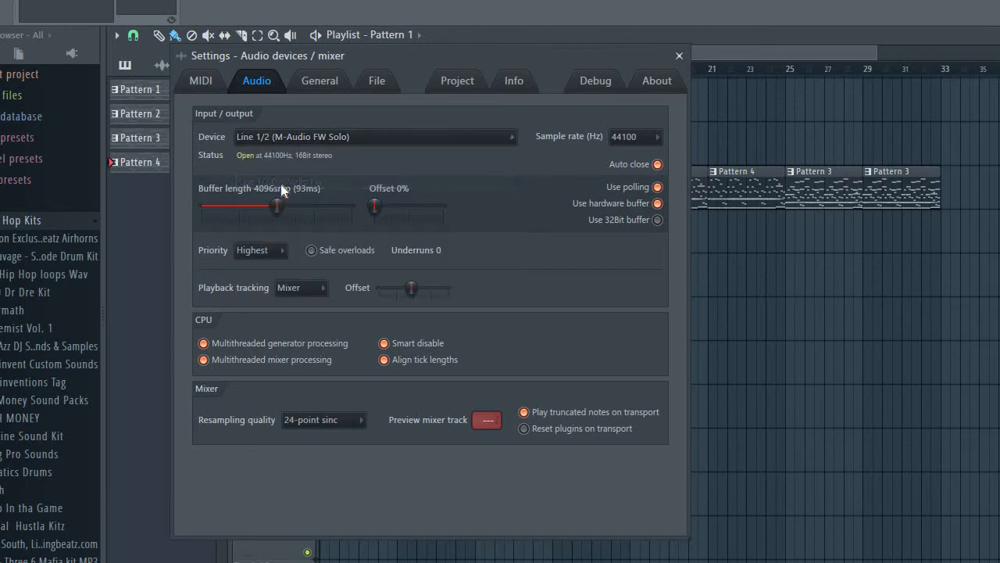
mouse_move(375, 430)
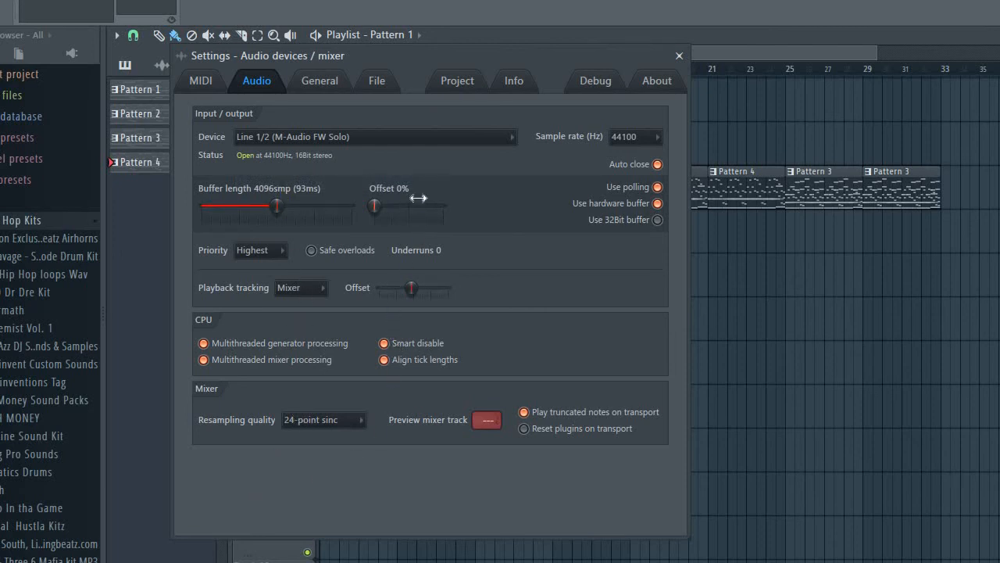
mouse_move(437, 196)
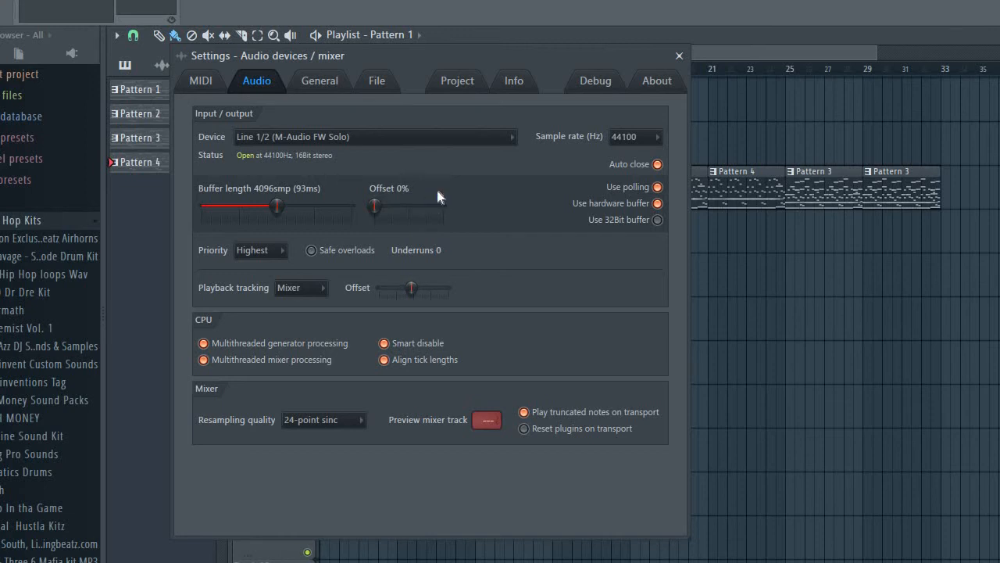
mouse_move(534, 70)
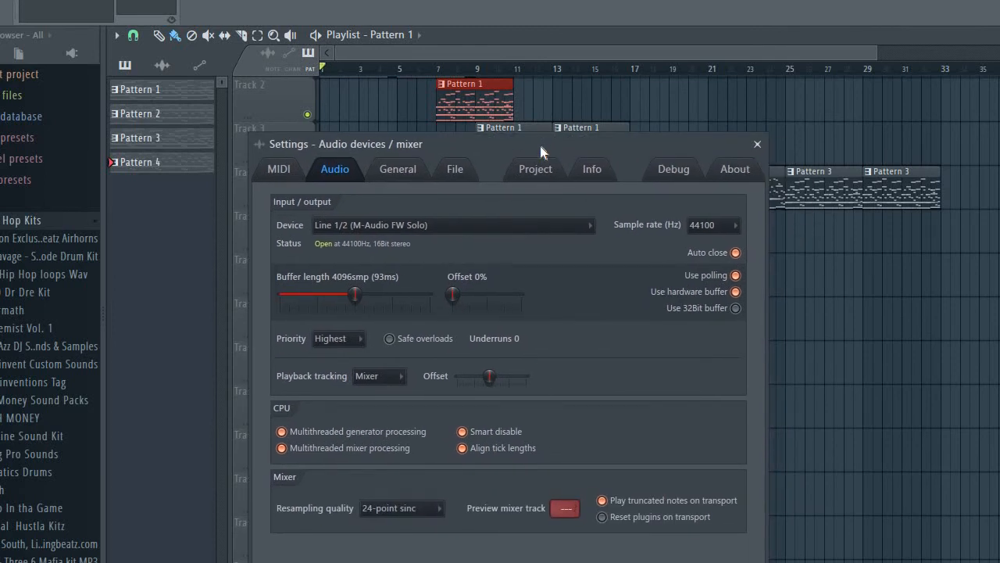
left_click_drag(544, 144, 500, 131)
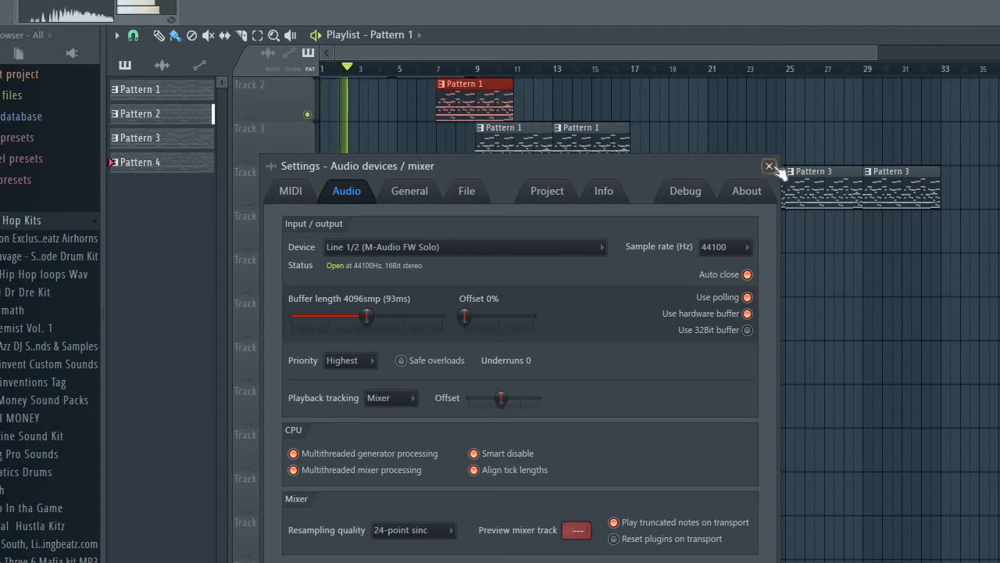
- Dismiss the Settings window and show the Lead channel's Nexus² plugin with PL FM Bells
left_click(769, 165)
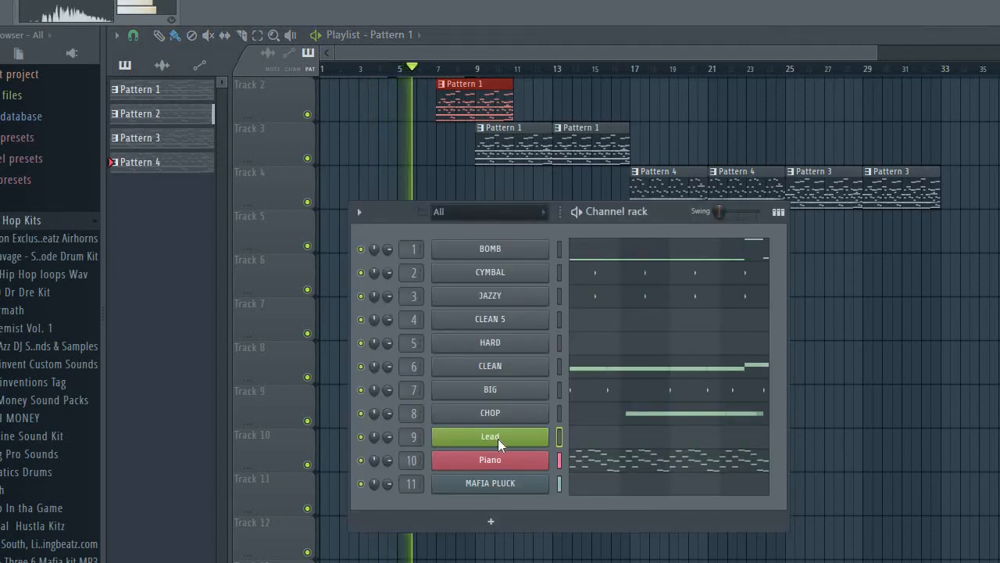
left_click(491, 436)
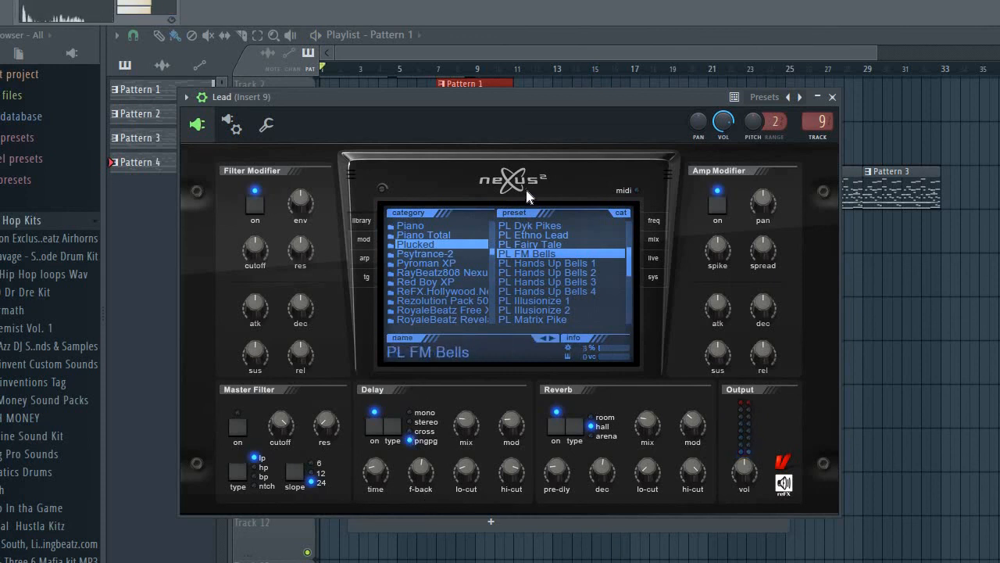
mouse_move(373, 496)
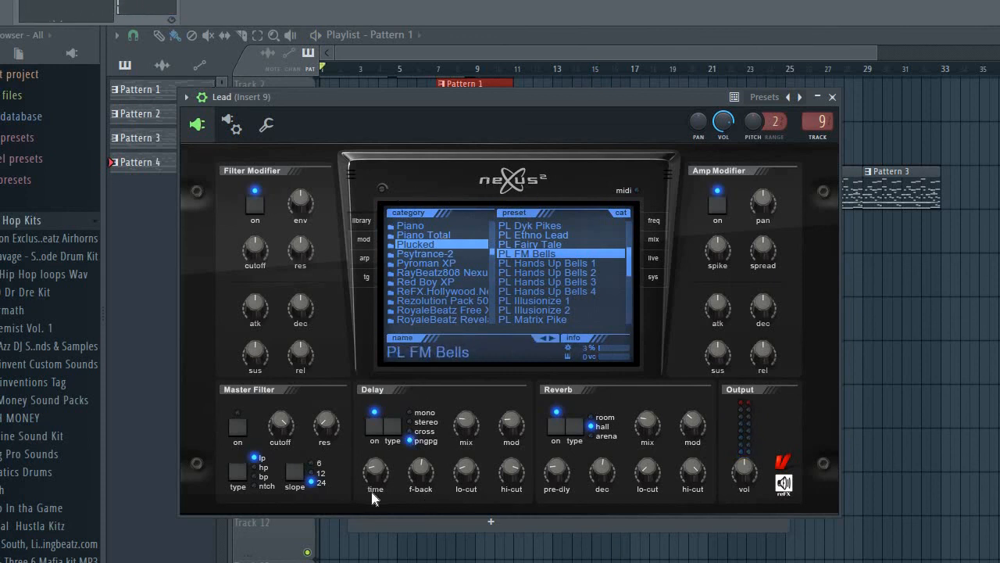
mouse_move(513, 403)
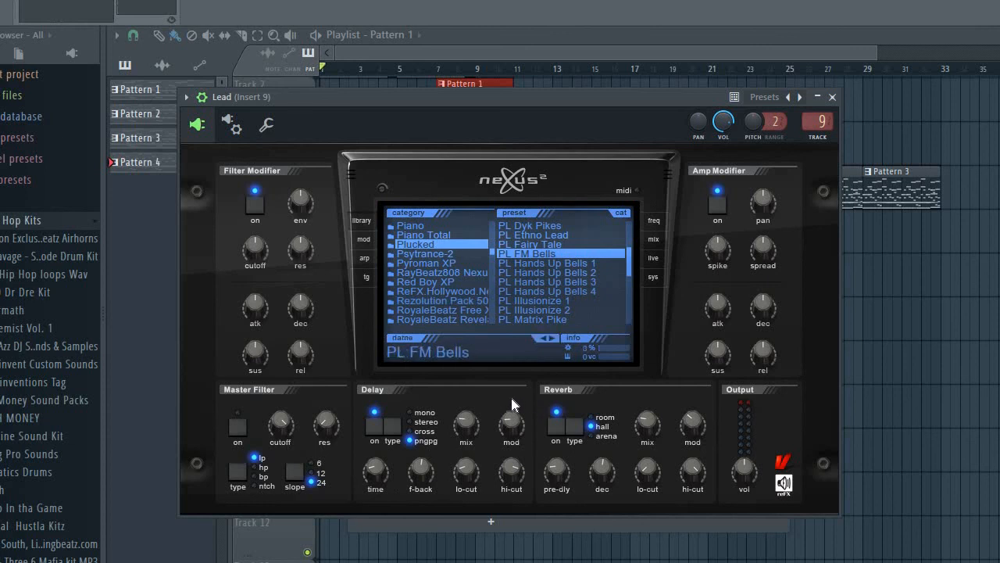